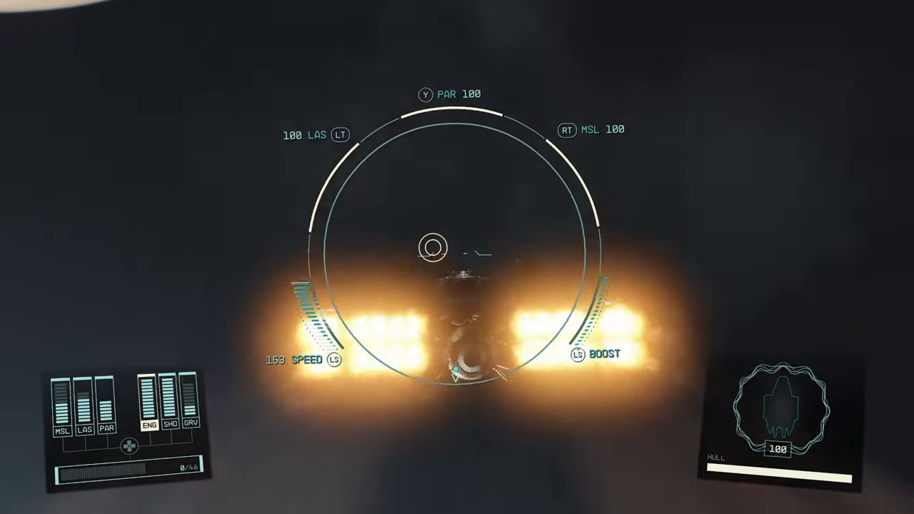
# Bring up Titan on the star map and highlight the New Homestead landing site
pyautogui.press('rt')
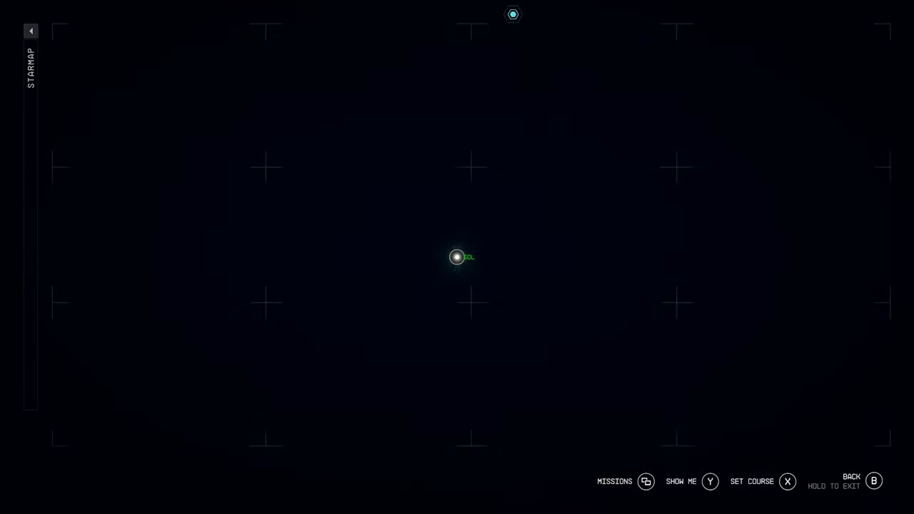
pyautogui.click(457, 257)
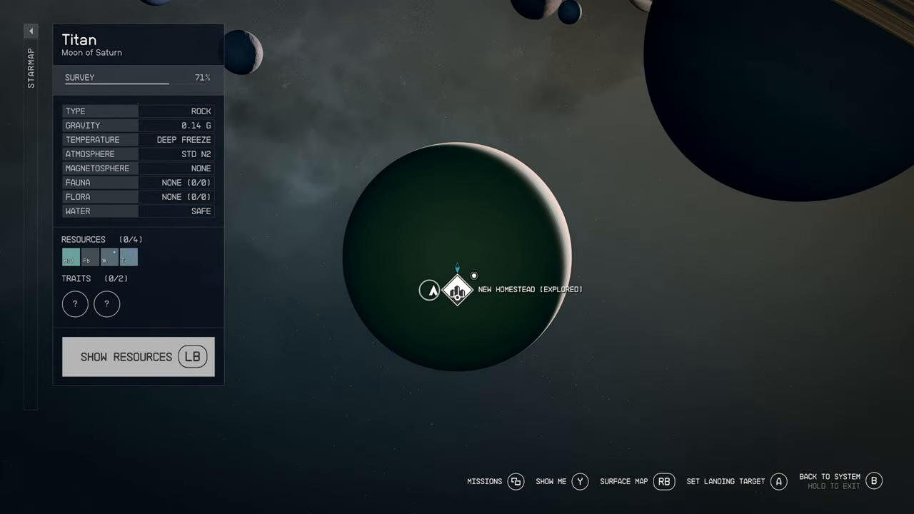
pyautogui.click(457, 288)
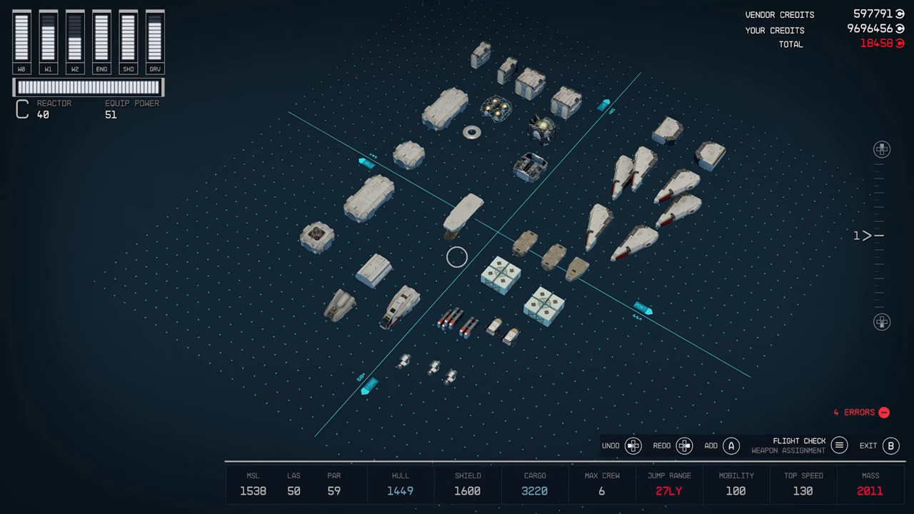
# Move the loose habs, engines and weapons into tidy clusters on the build grid
pyautogui.click(456, 257)
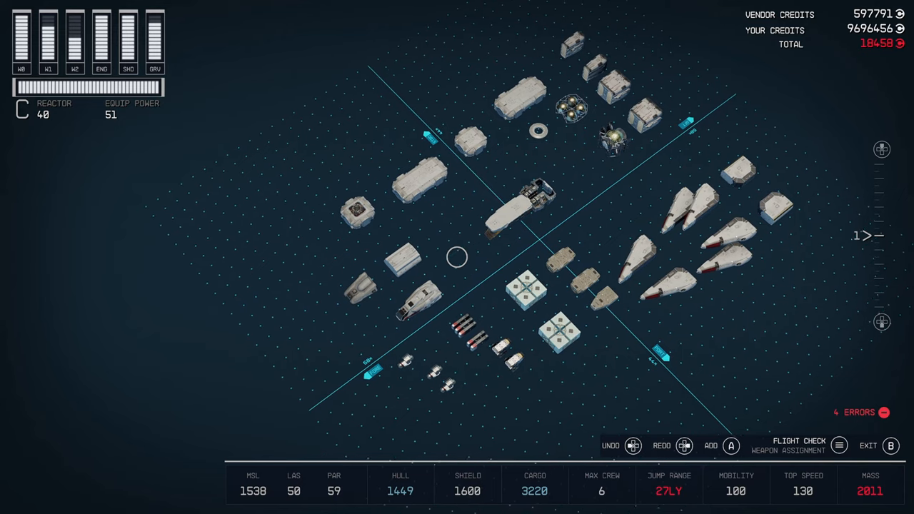
pyautogui.click(457, 271)
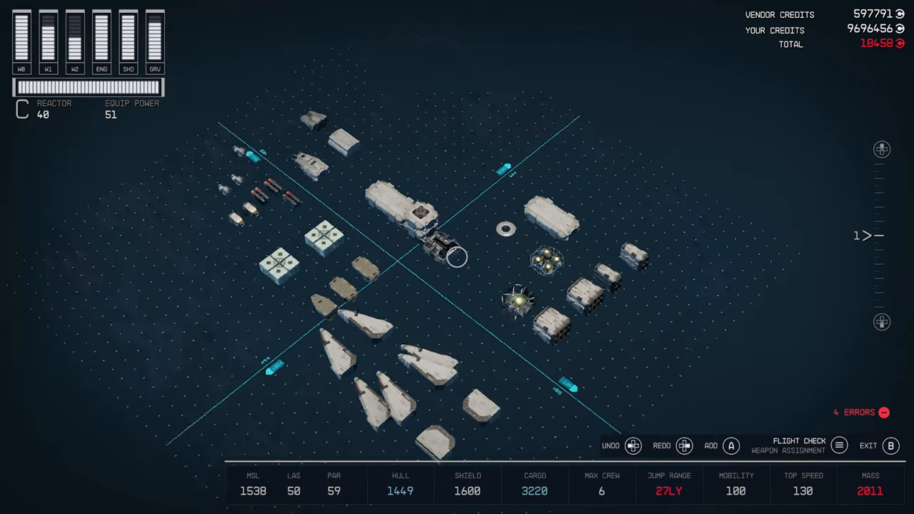
# Snap hab and cargo modules together along the centre line until 2 errors remain
pyautogui.click(457, 257)
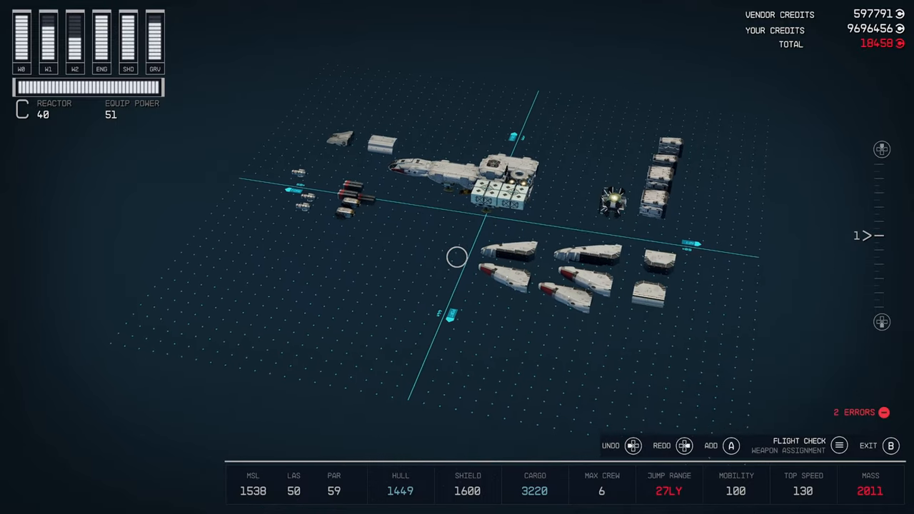
# Place Nova Cowling 2L-PF and 2L-SF pieces against both sides of the hull
pyautogui.click(471, 264)
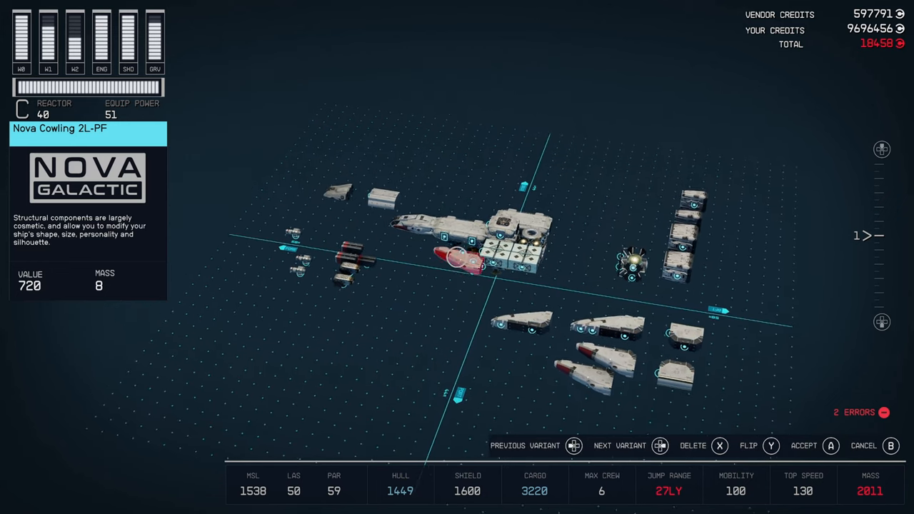
pyautogui.click(831, 445)
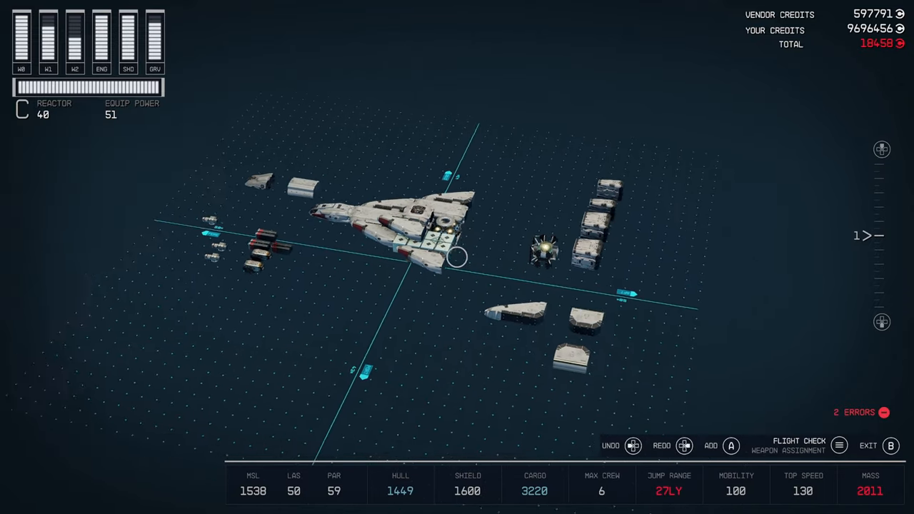
pyautogui.click(457, 257)
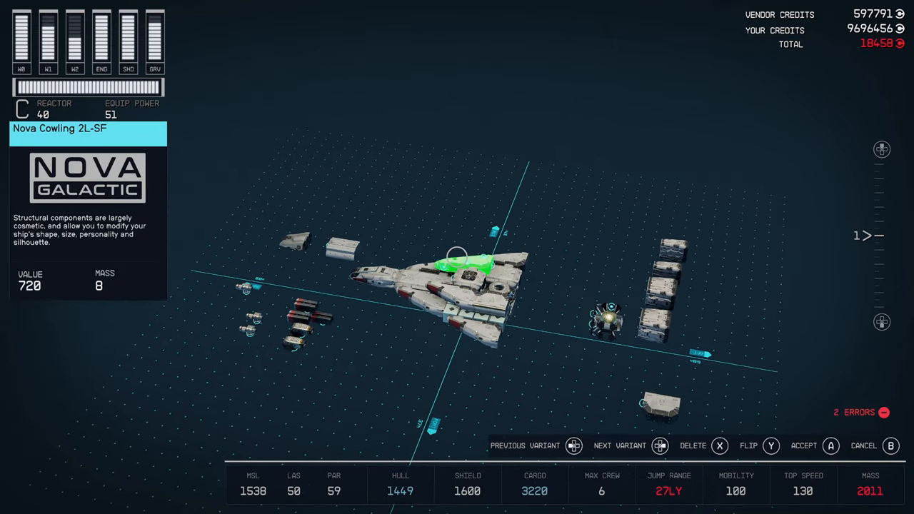
pyautogui.click(831, 446)
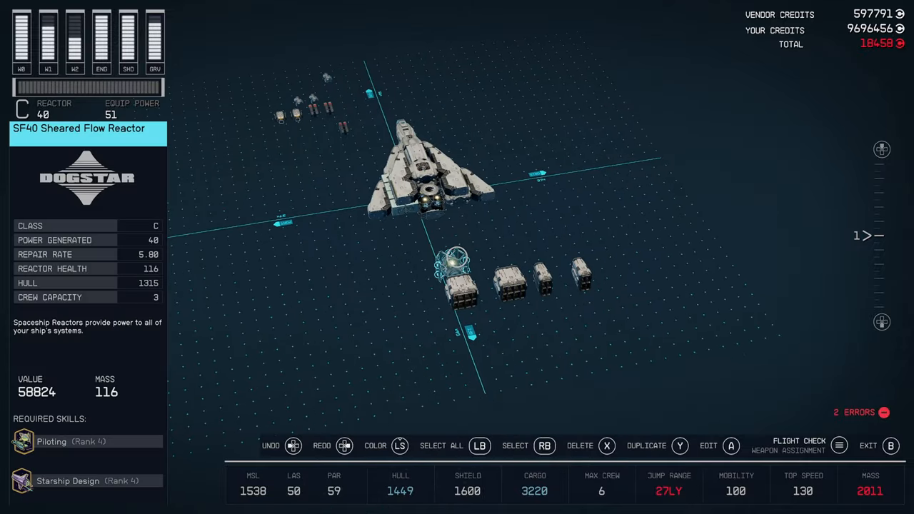
# Snap the SF40 Sheared Flow Reactor and loose core modules into the hull, leaving 1 error
pyautogui.click(457, 264)
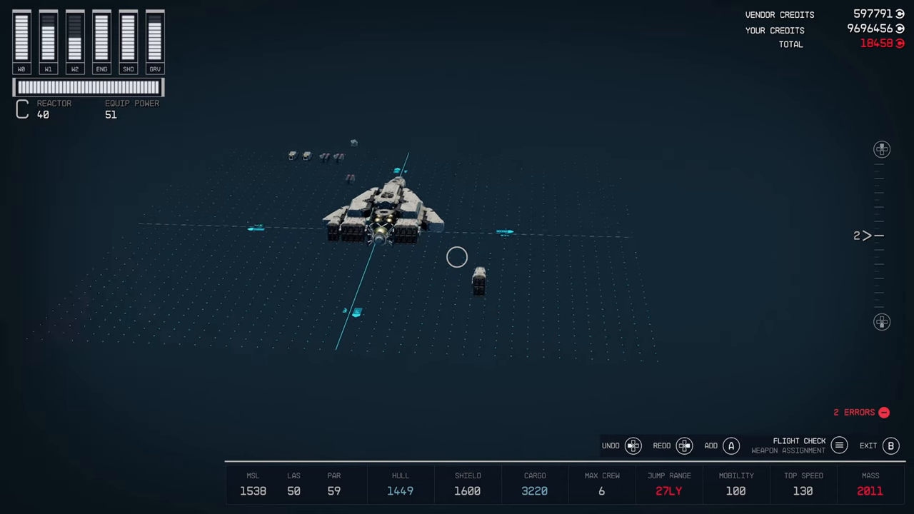
pyautogui.click(457, 257)
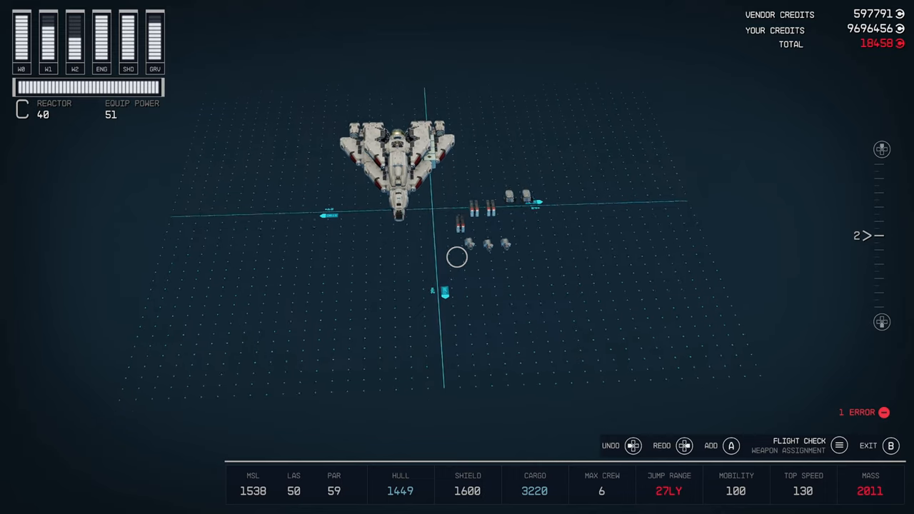
# Set a Disruptor 3340A Auto Alpha Turret down aft of the hull for the rear mounts
pyautogui.click(457, 257)
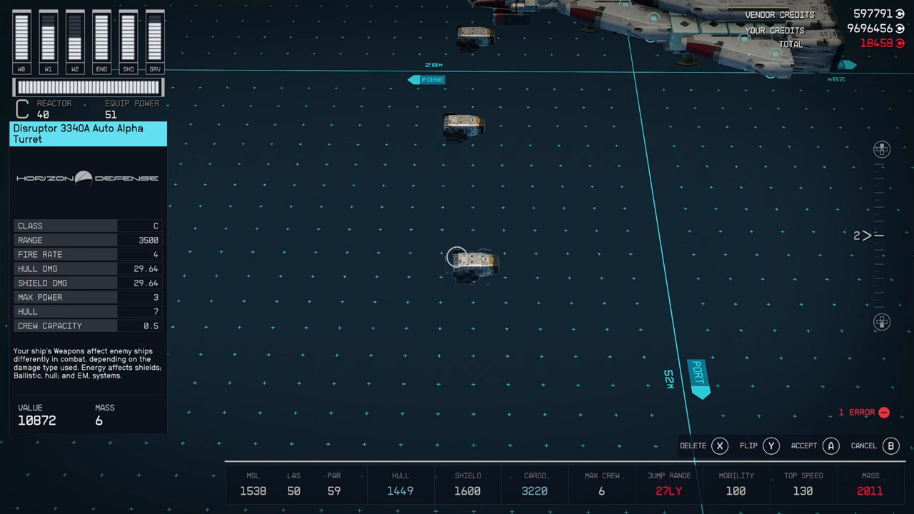
pyautogui.click(831, 446)
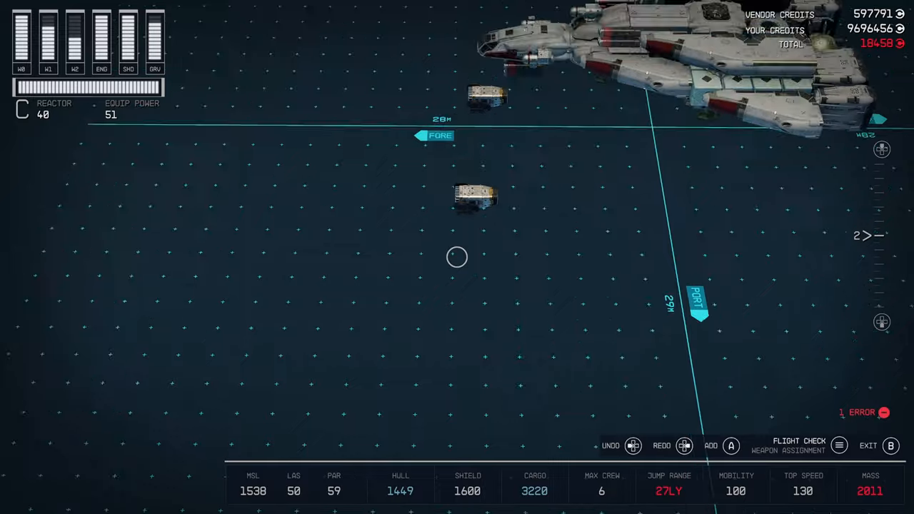